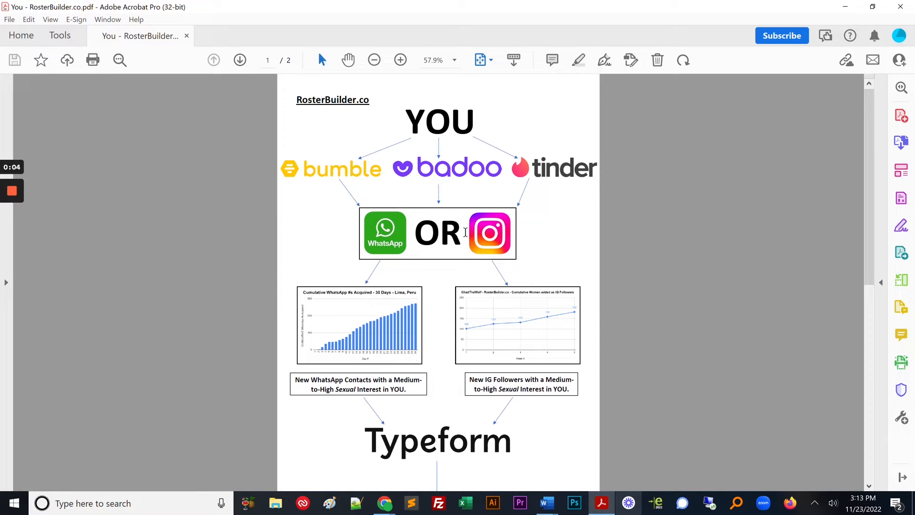
pyautogui.moveTo(319, 101)
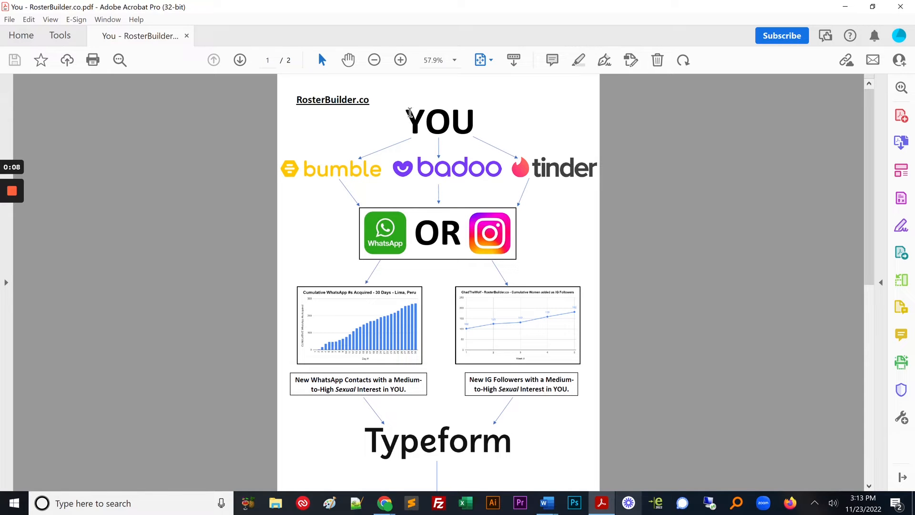
pyautogui.moveTo(325, 164)
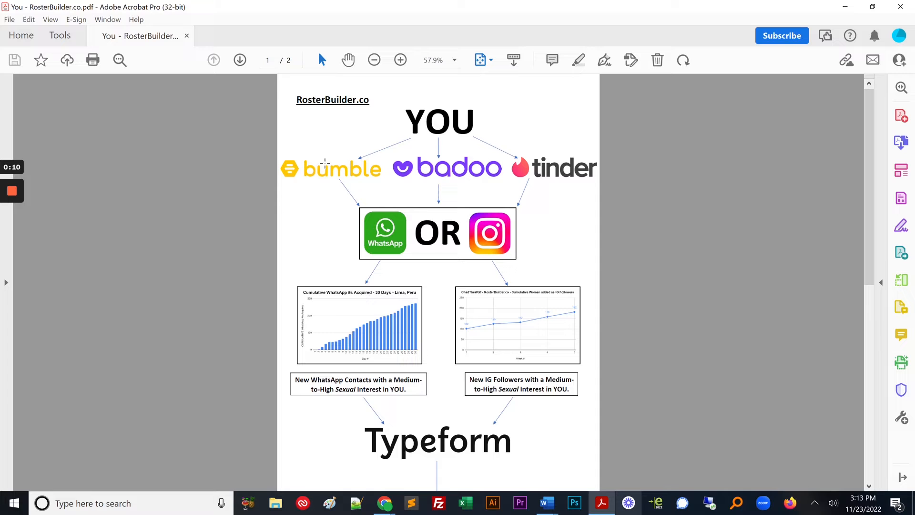
pyautogui.moveTo(332, 162)
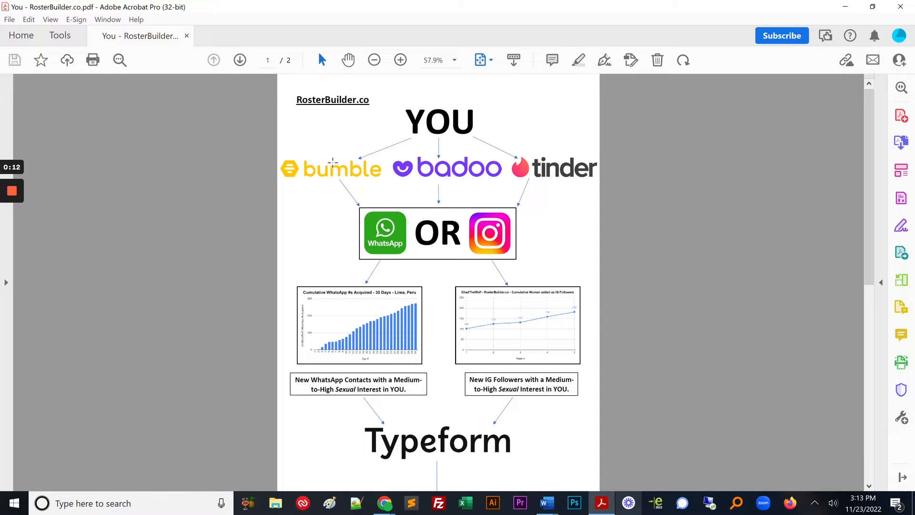
pyautogui.moveTo(425, 168)
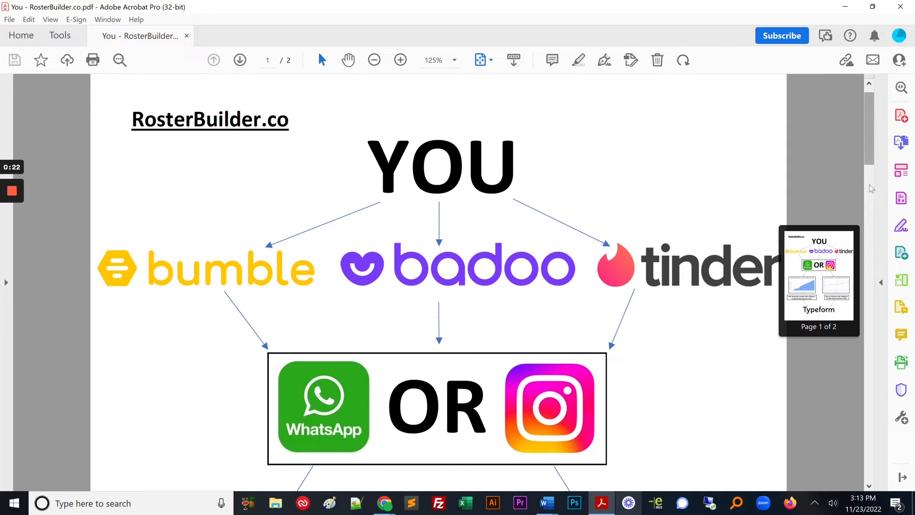
pyautogui.scroll(-3)
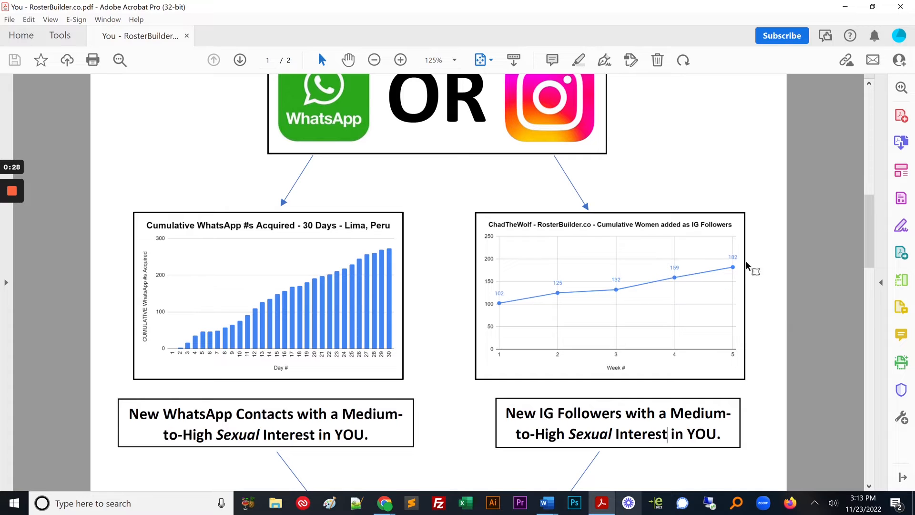
pyautogui.moveTo(735, 259)
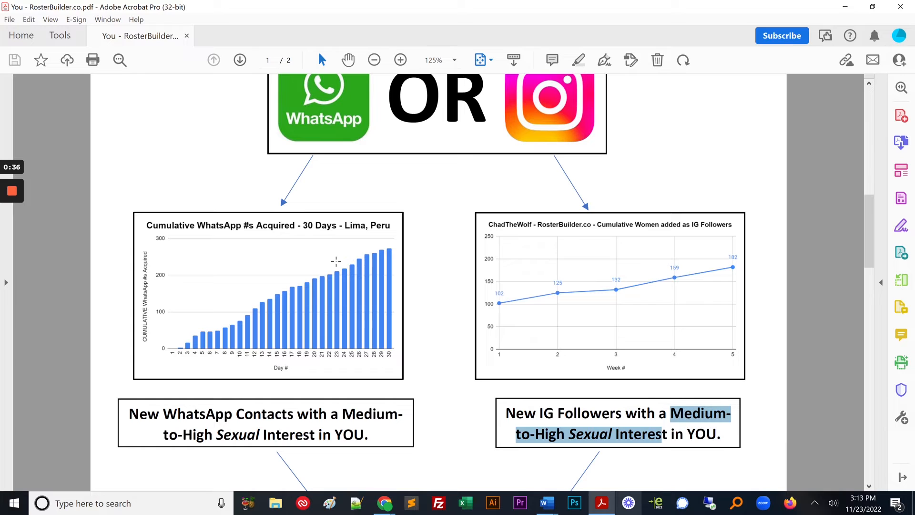
pyautogui.moveTo(256, 225)
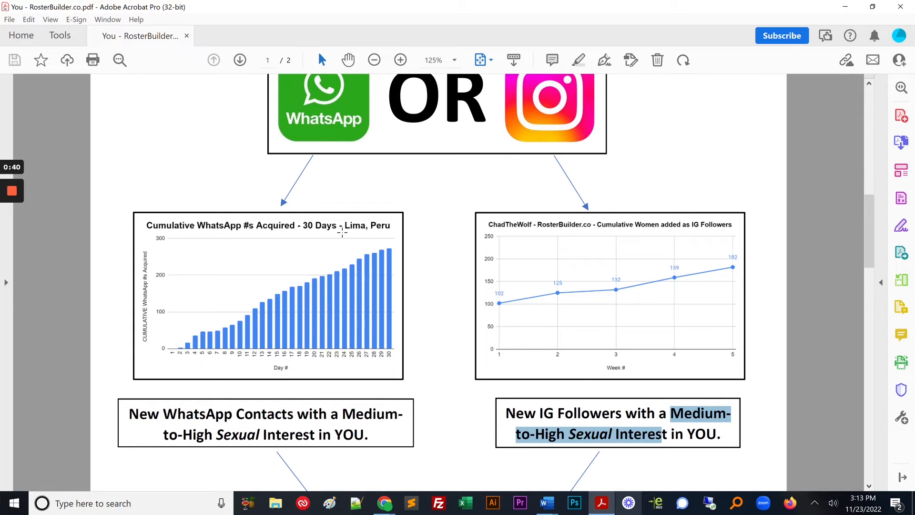
pyautogui.moveTo(250, 236)
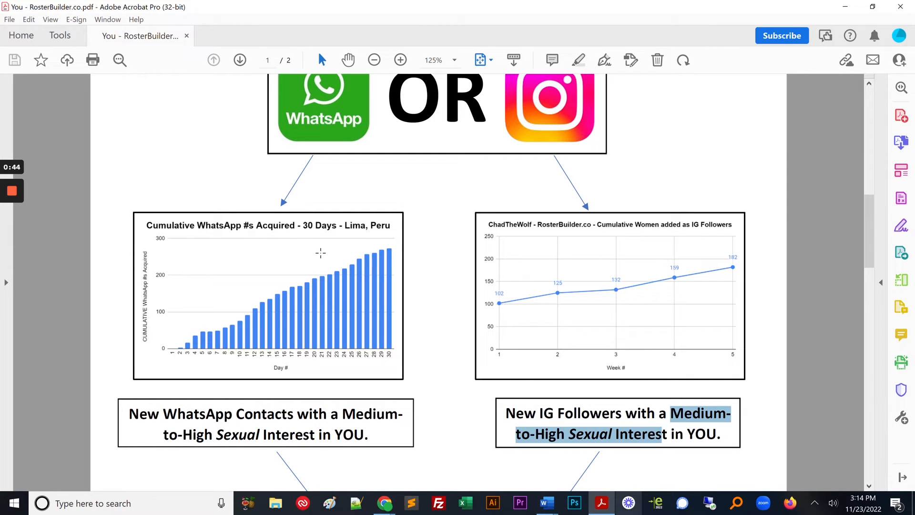
pyautogui.moveTo(279, 302)
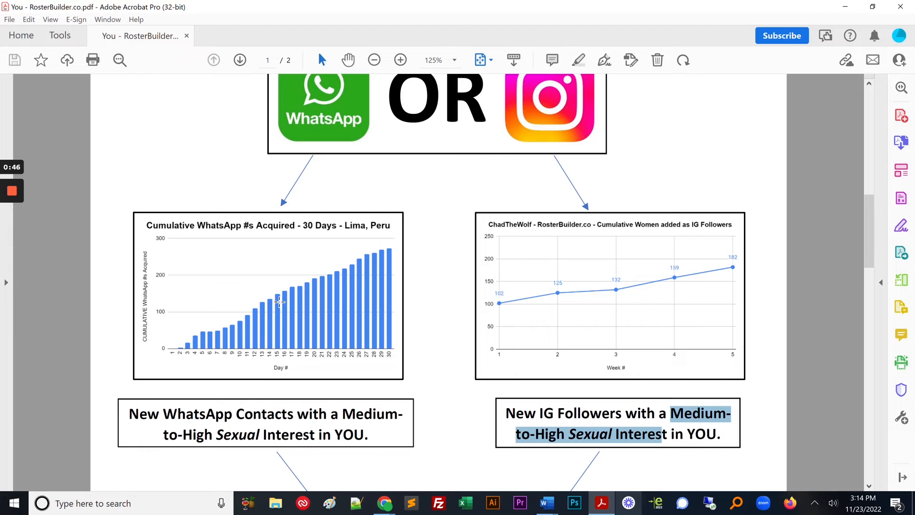
pyautogui.moveTo(394, 251)
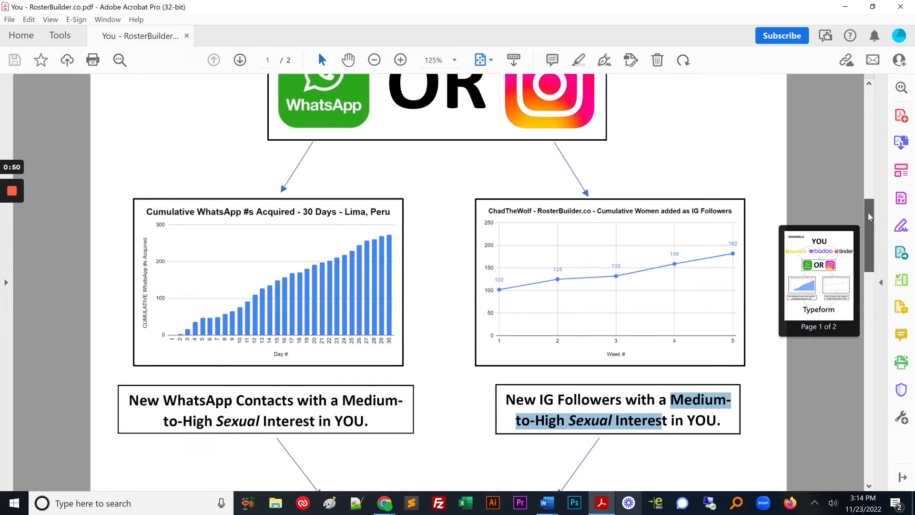
pyautogui.scroll(-3)
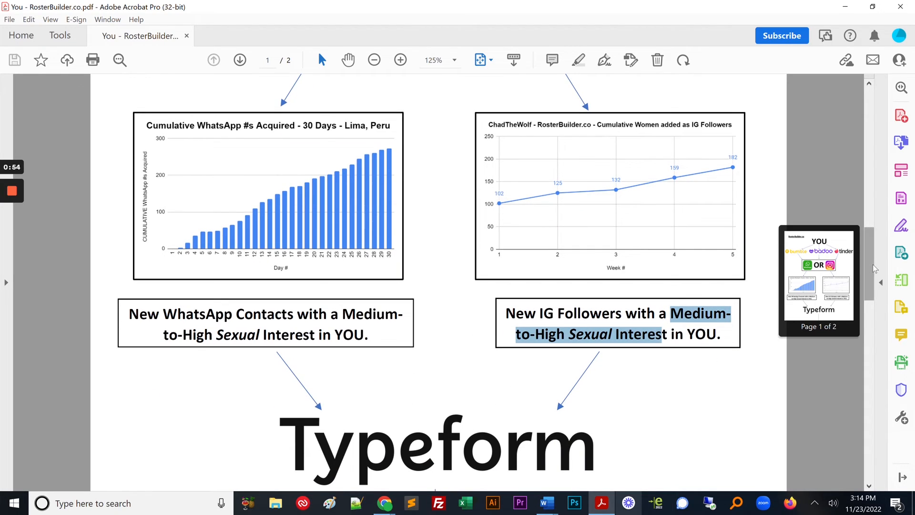
pyautogui.scroll(-3)
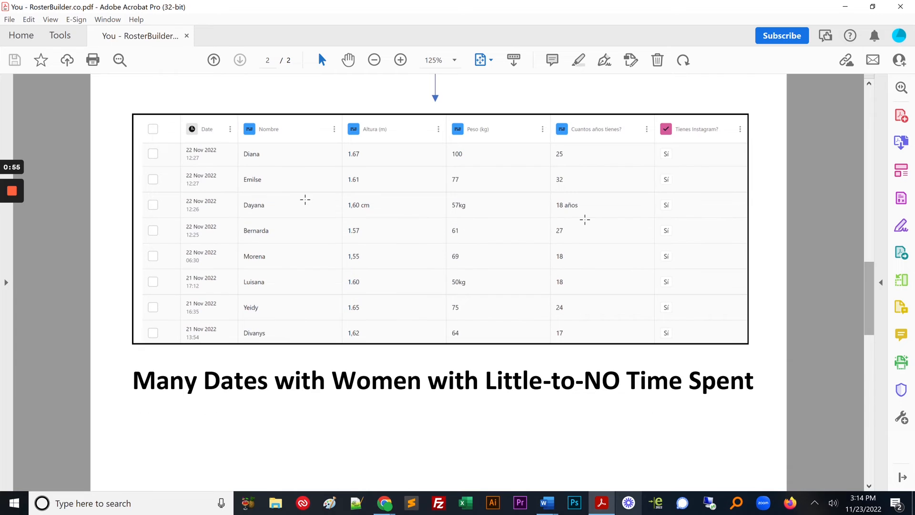
pyautogui.moveTo(478, 215)
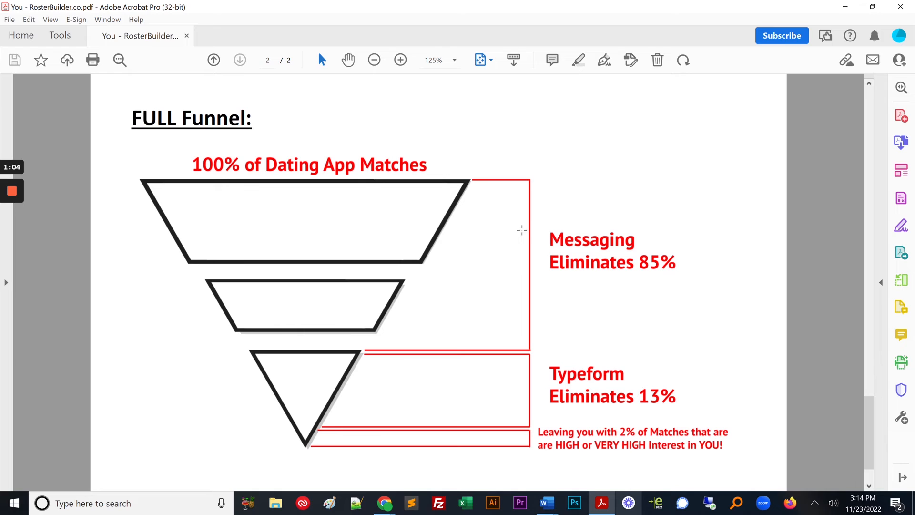
pyautogui.moveTo(617, 254)
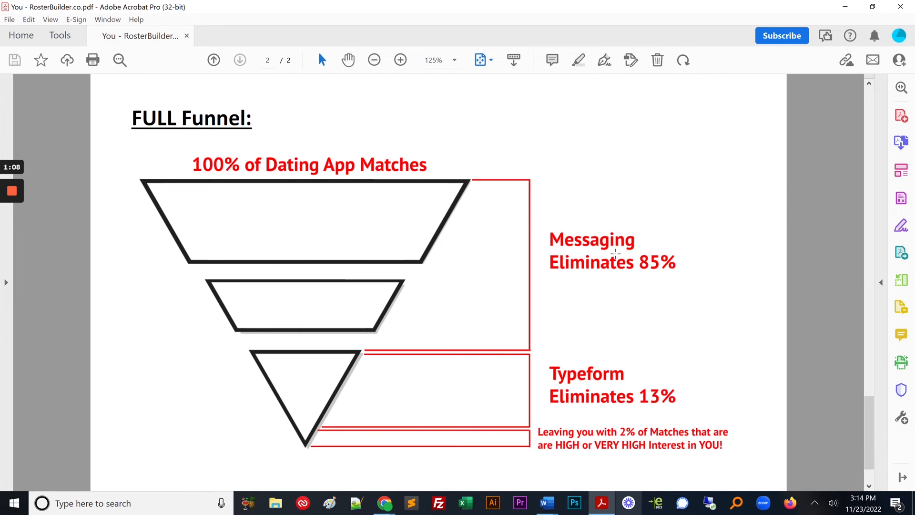
pyautogui.moveTo(545, 284)
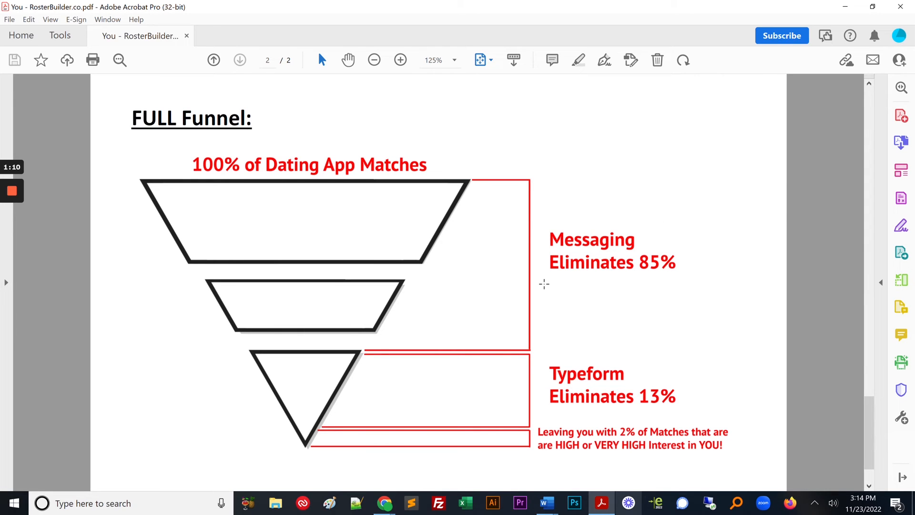
pyautogui.moveTo(583, 373)
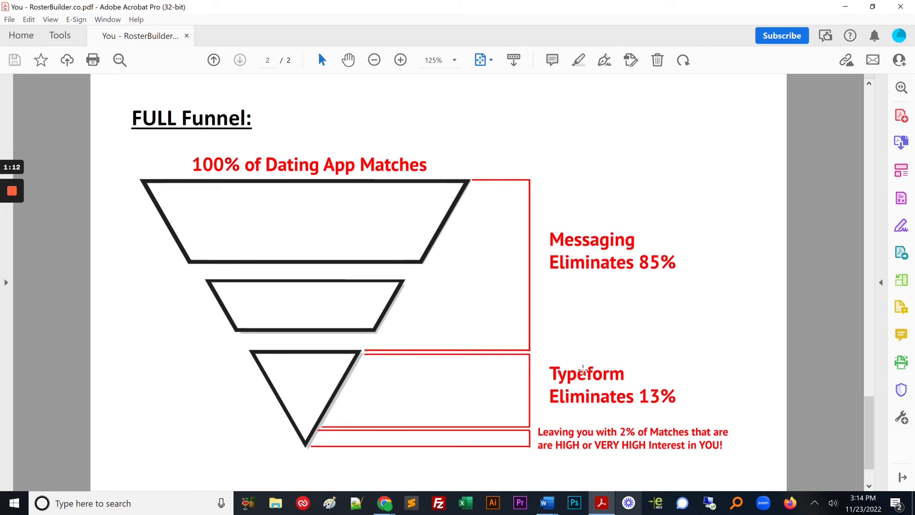
pyautogui.moveTo(649, 396)
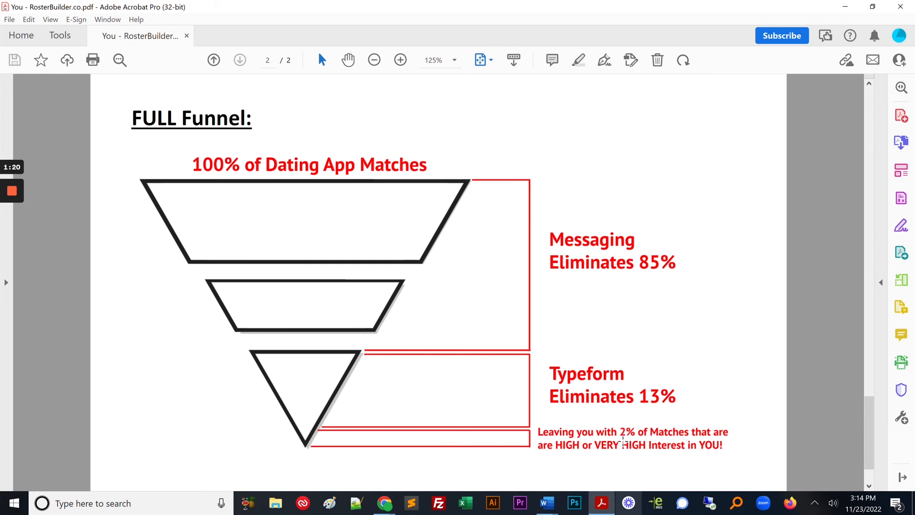
pyautogui.moveTo(592, 397)
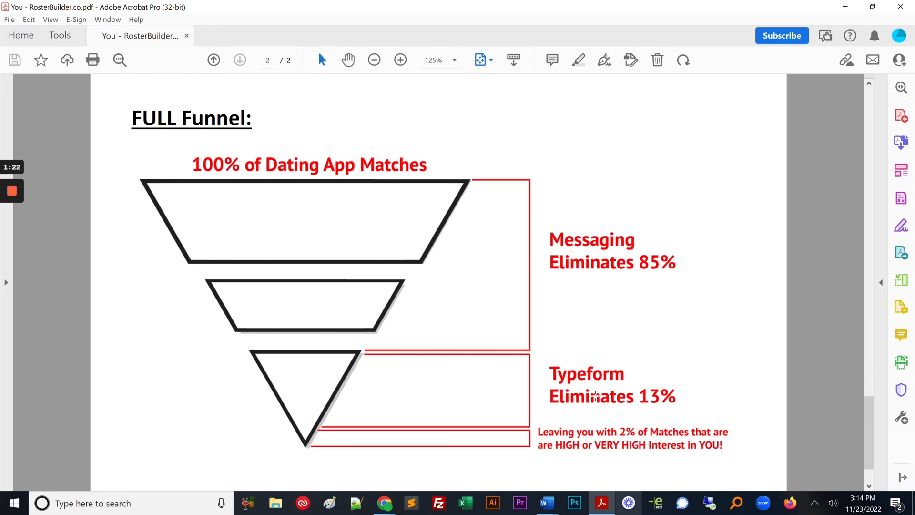
pyautogui.moveTo(617, 355)
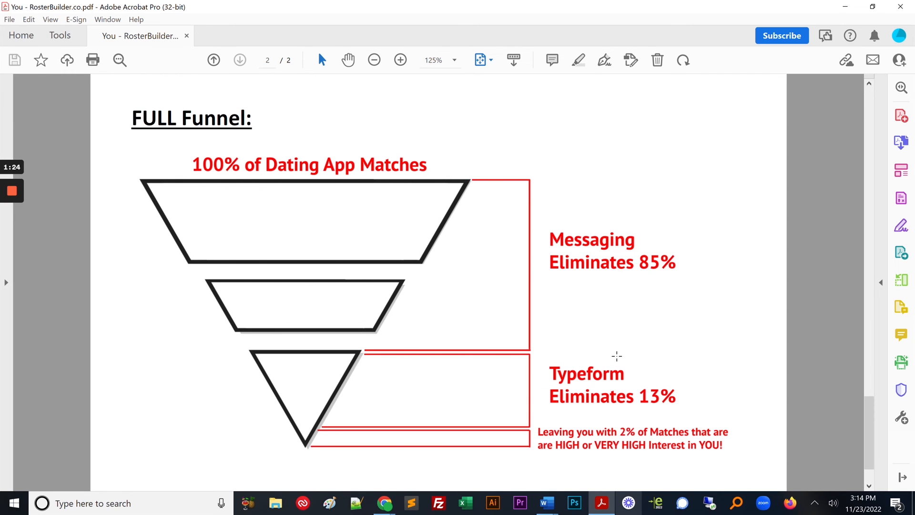